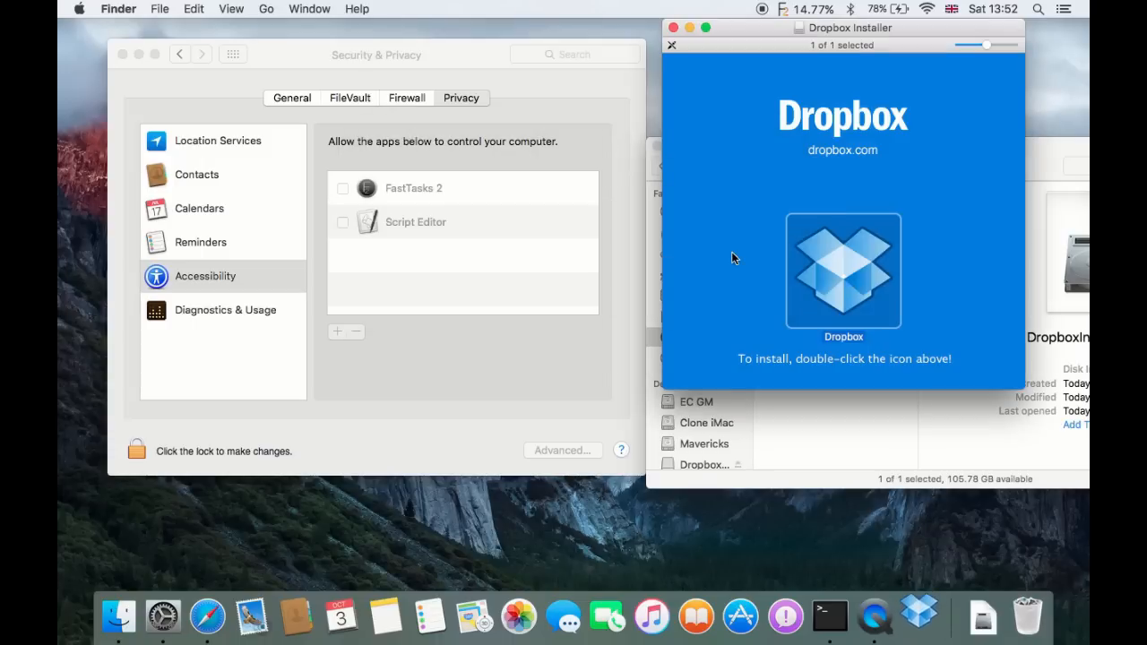
Step: Run the Dropbox installer until it confirms Dropbox was successfully installed
{"action": "double_click", "coordinate": [842, 272]}
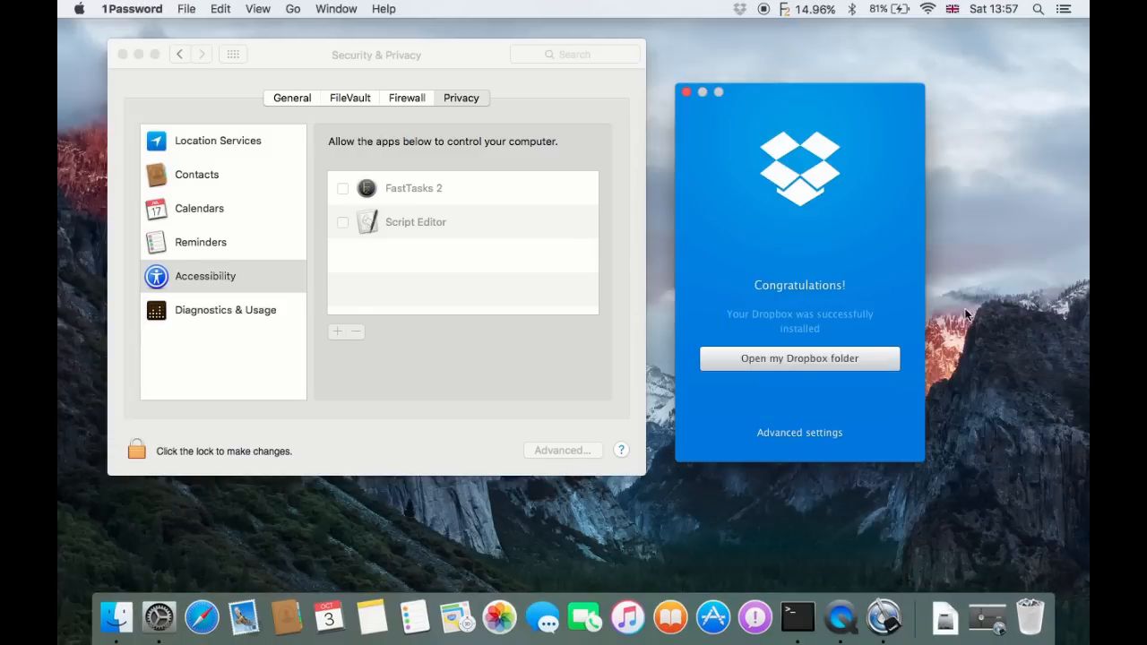
Step: Open the empty Dropbox folder and enter the computer password to authorize Dropbox
{"action": "left_click", "coordinate": [684, 92]}
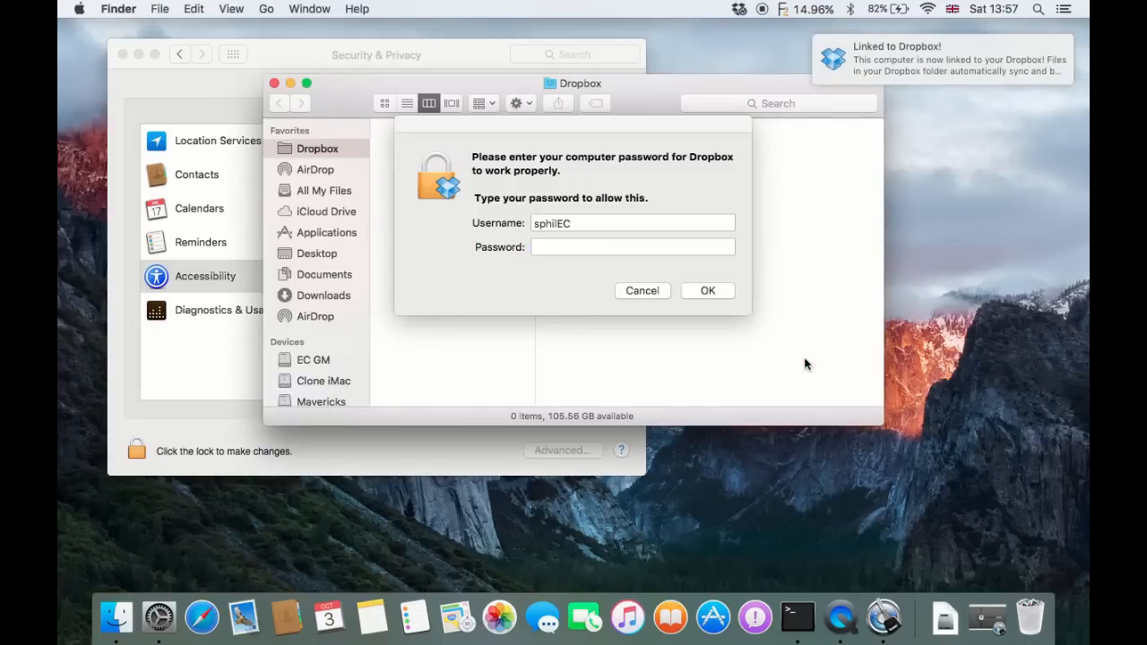
{"action": "left_click", "coordinate": [632, 247]}
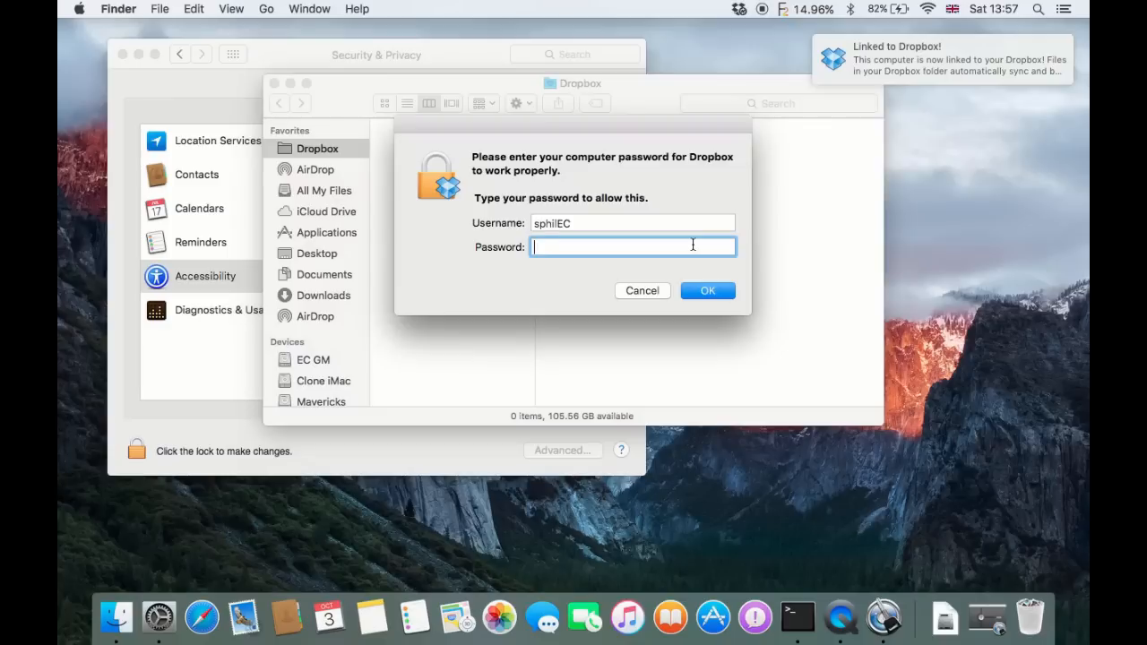
{"action": "type", "text": "•"}
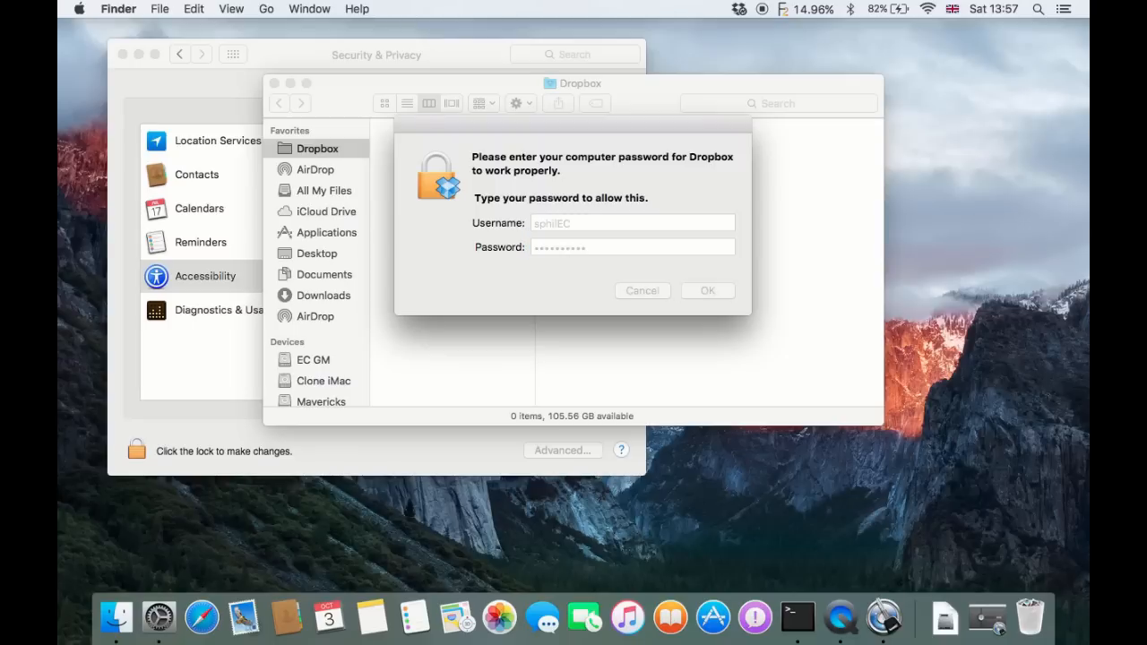
{"action": "left_click", "coordinate": [707, 291]}
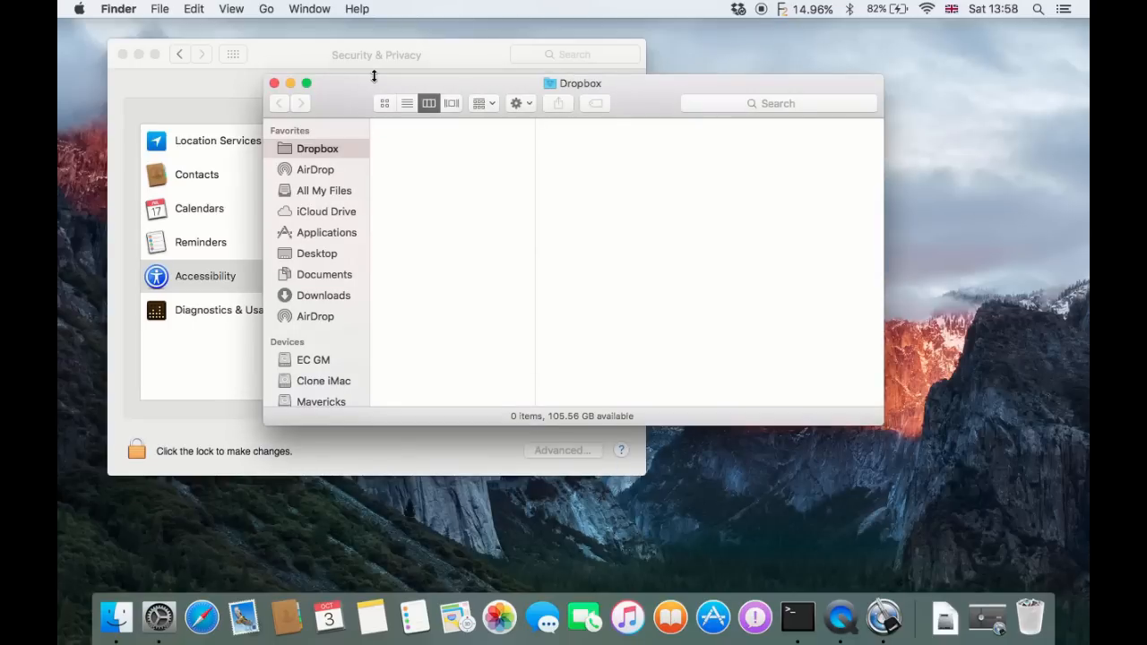
Step: Show the Accessibility privacy list with Dropbox ticked as allowed to control the computer
{"action": "left_click", "coordinate": [274, 84]}
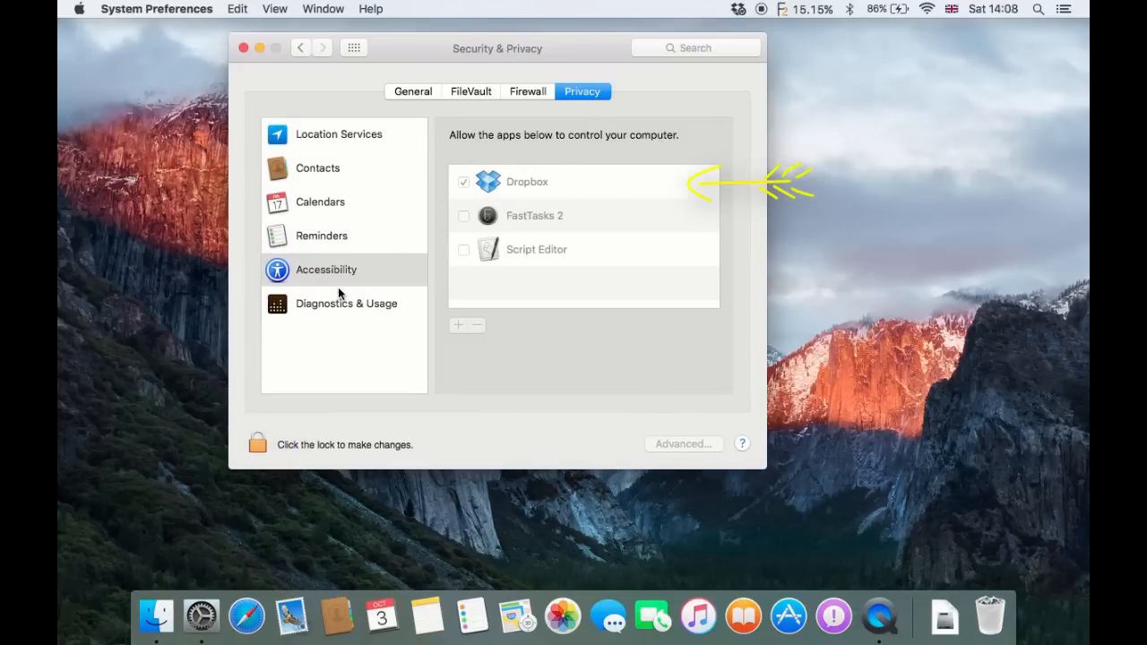
{"action": "mouse_move", "coordinate": [570, 190]}
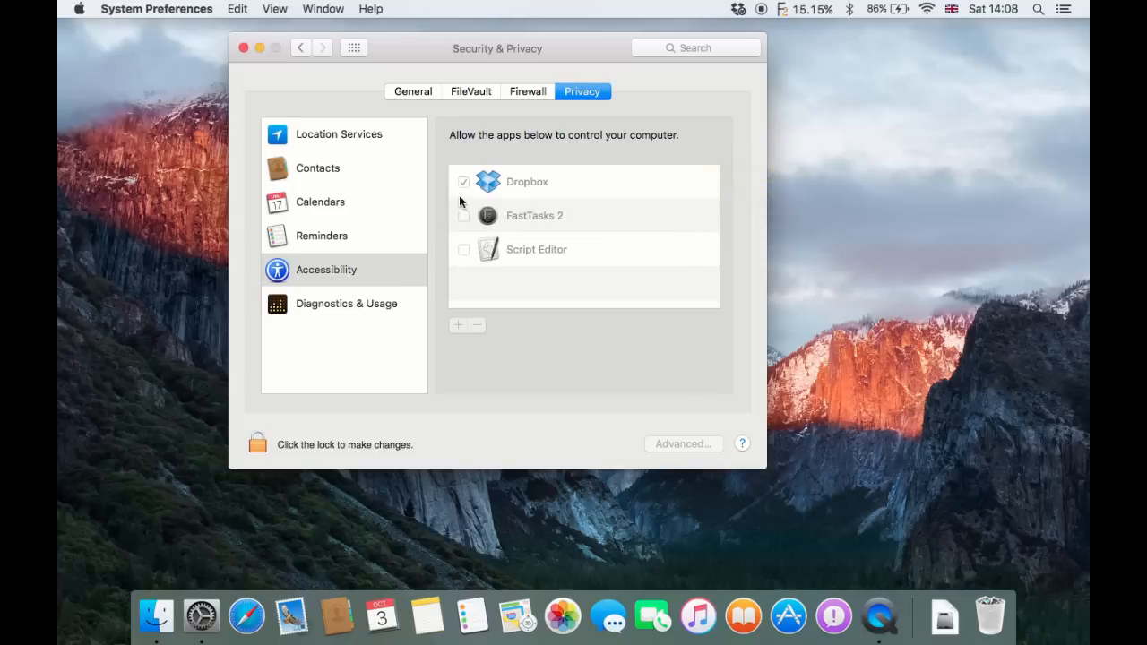
{"action": "mouse_move", "coordinate": [788, 58]}
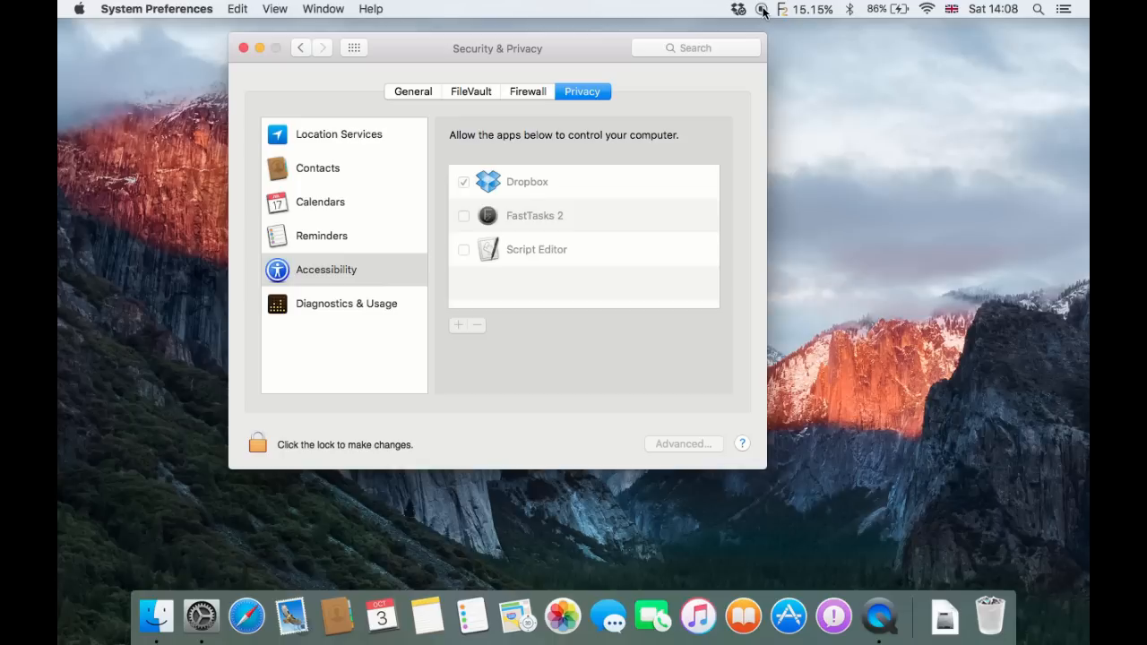
{"action": "mouse_move", "coordinate": [292, 444]}
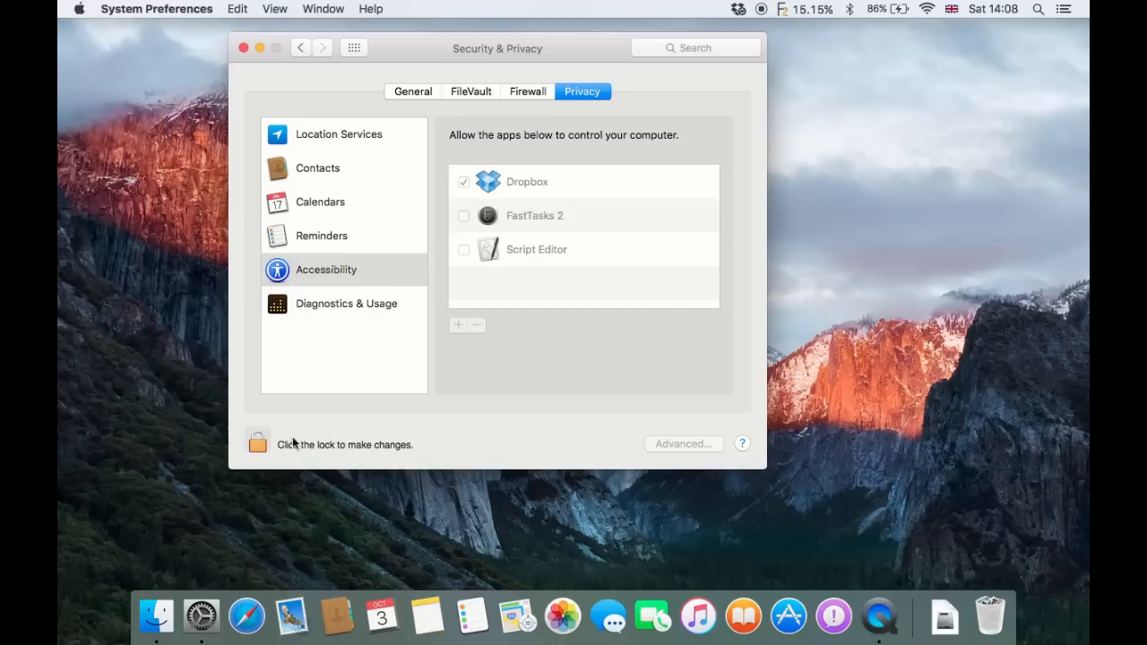
Step: Unlock the Security & Privacy settings with the account password
{"action": "left_click", "coordinate": [258, 441]}
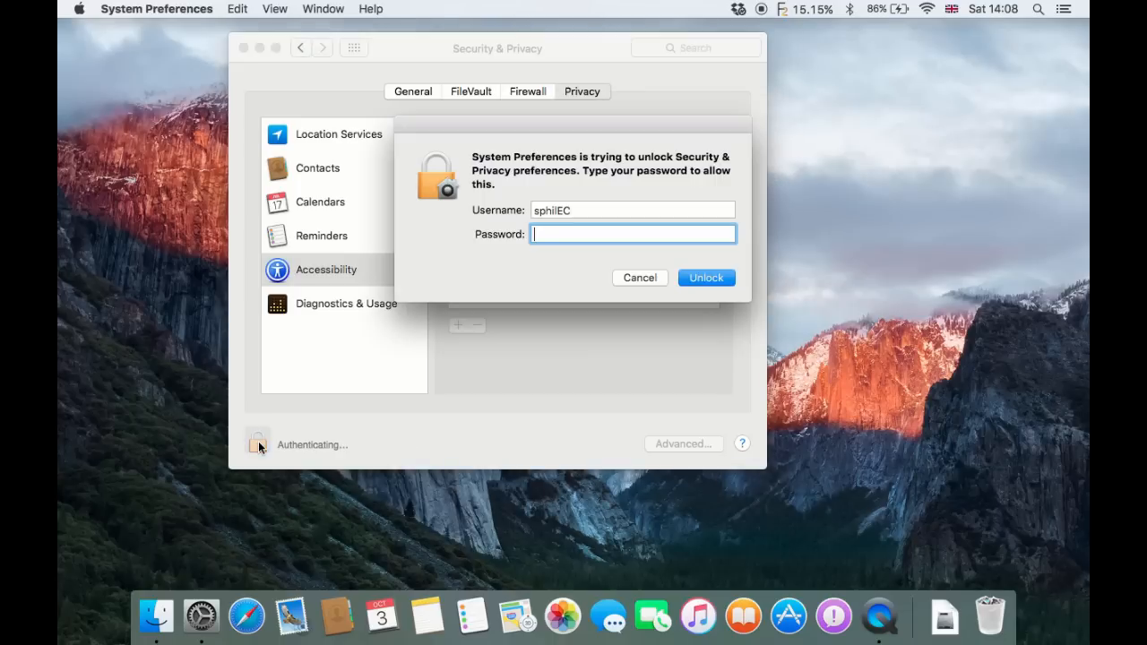
{"action": "type", "text": "•••••"}
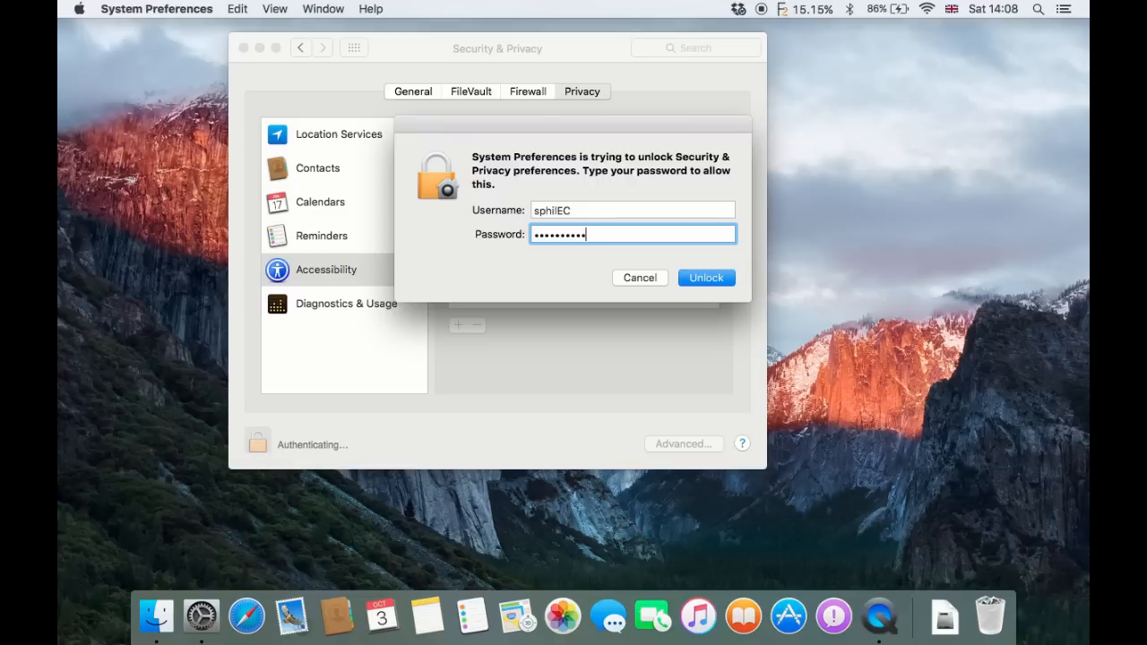
{"action": "left_click", "coordinate": [706, 277]}
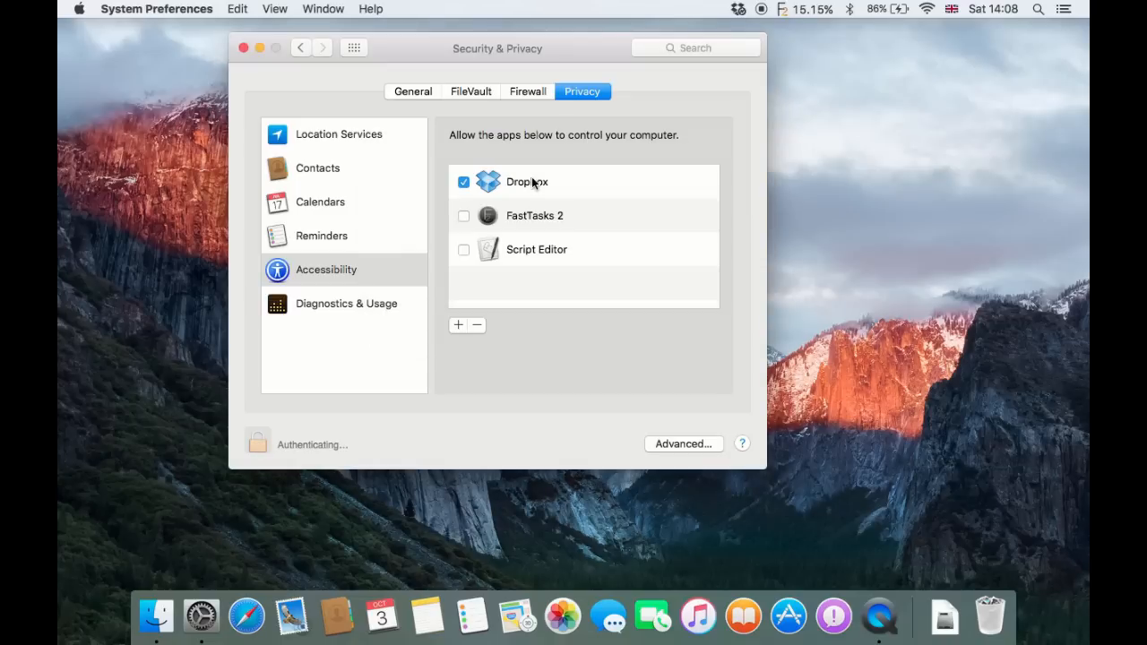
Step: Remove Dropbox from the Accessibility list, leaving FastTasks 2 and Script Editor, and relock
{"action": "left_click", "coordinate": [583, 181]}
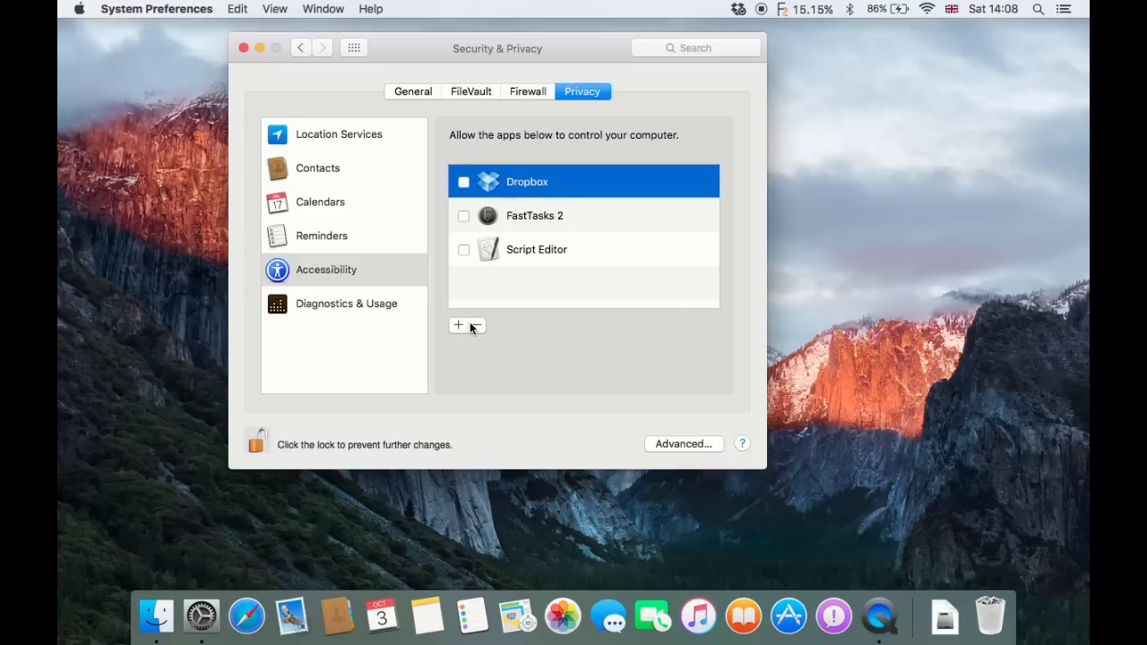
{"action": "left_click", "coordinate": [465, 324]}
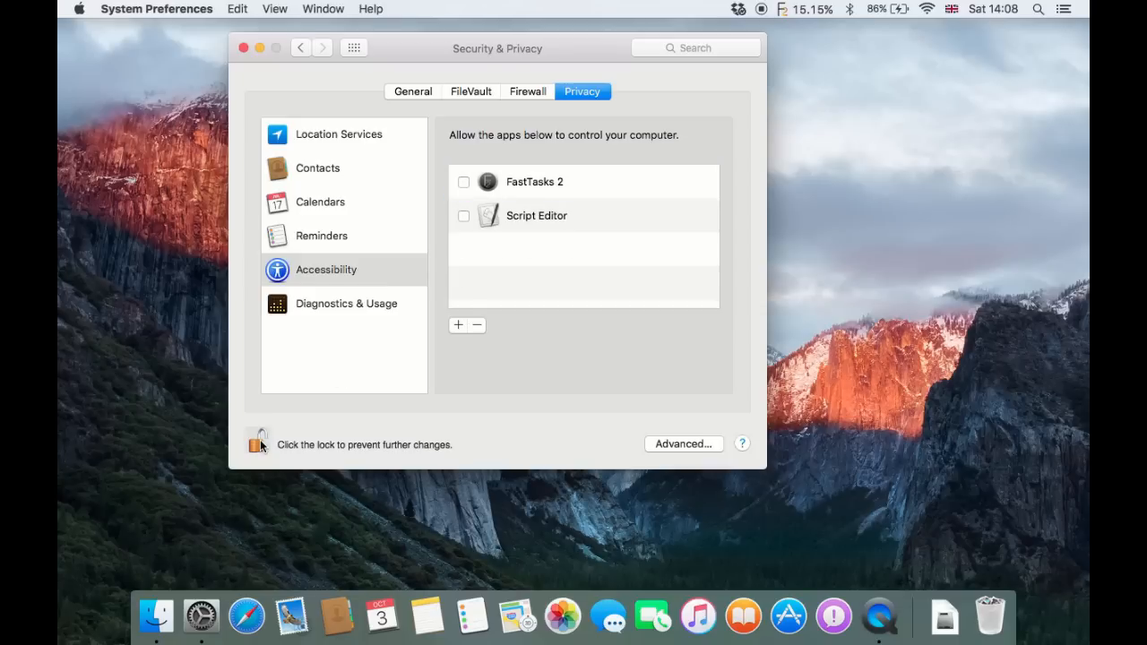
{"action": "left_click", "coordinate": [257, 441]}
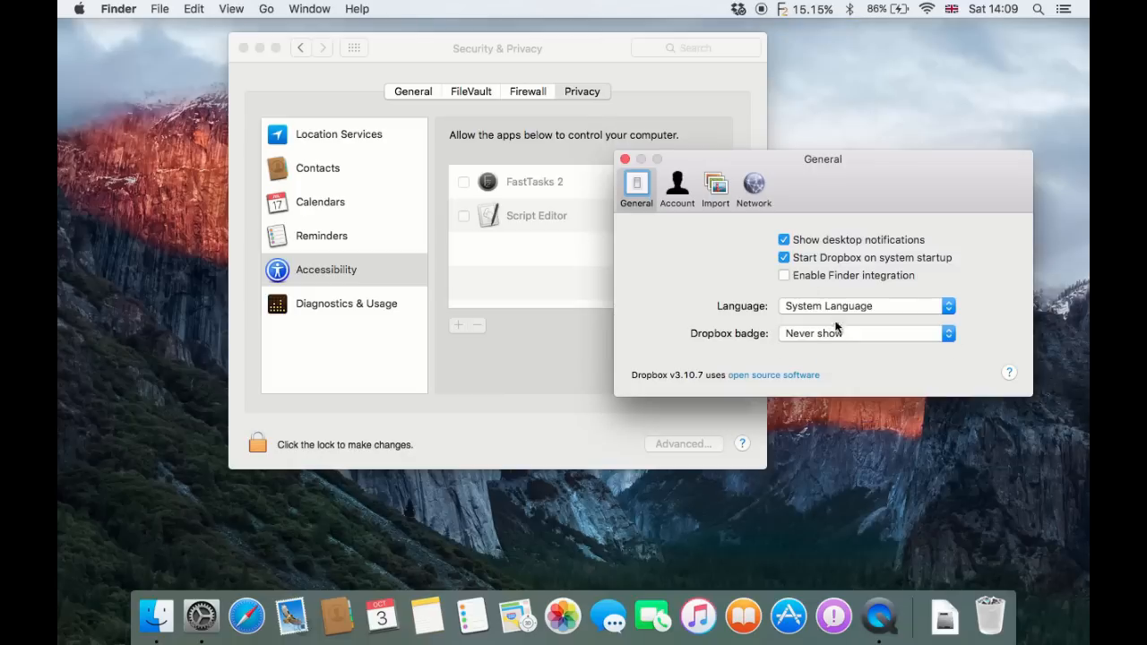
{"action": "left_click", "coordinate": [625, 159]}
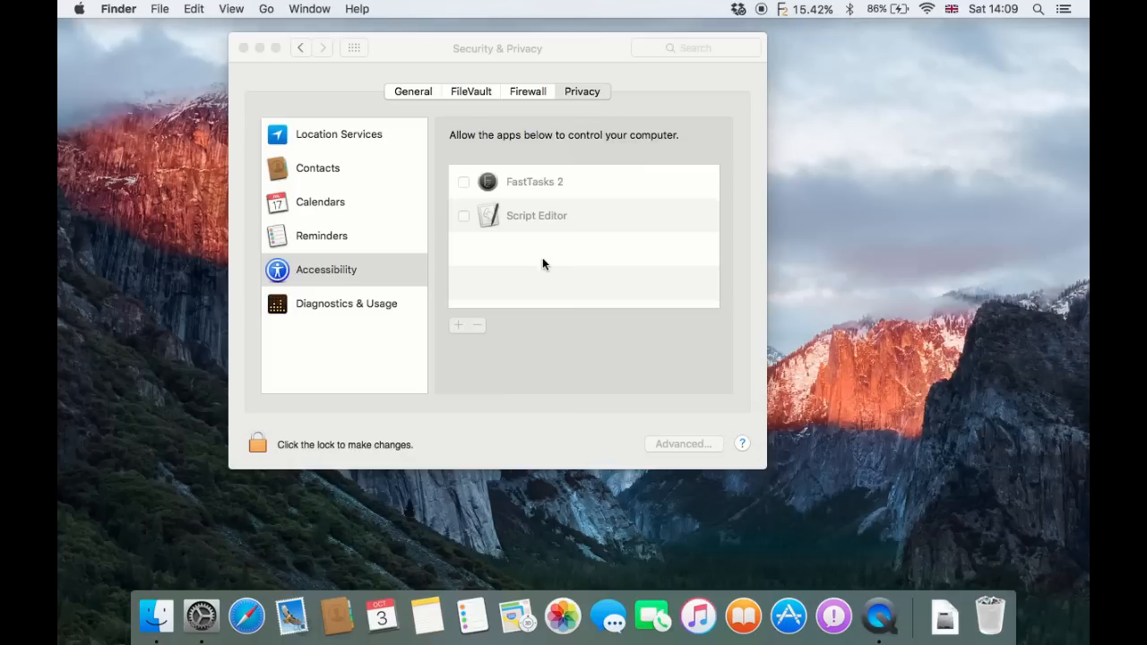